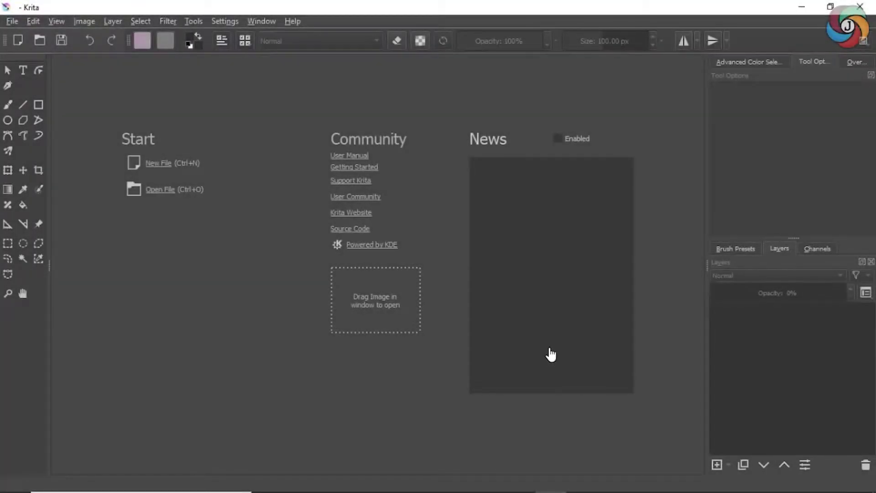
mouse_move(453, 389)
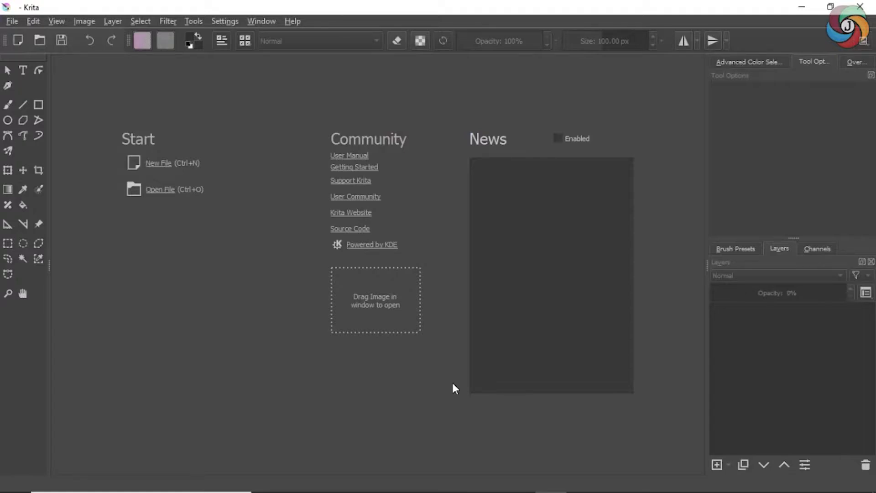
mouse_move(481, 246)
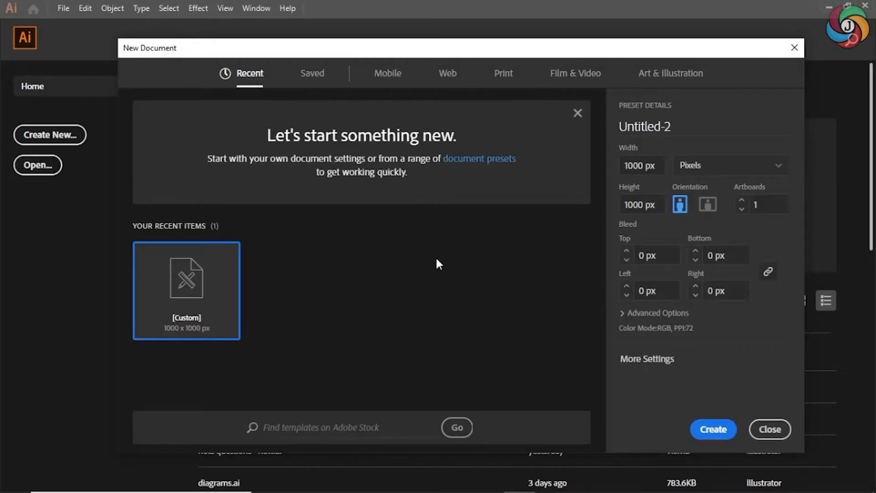
mouse_move(508, 456)
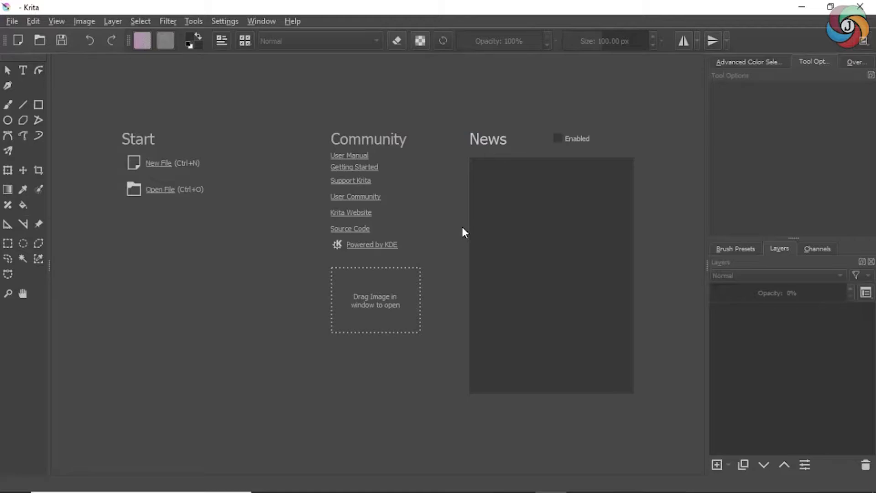
mouse_move(201, 115)
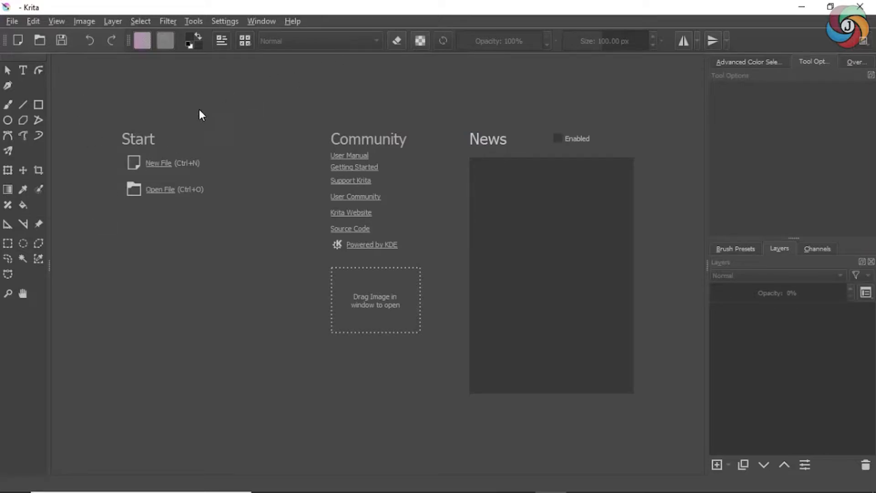
mouse_move(367, 242)
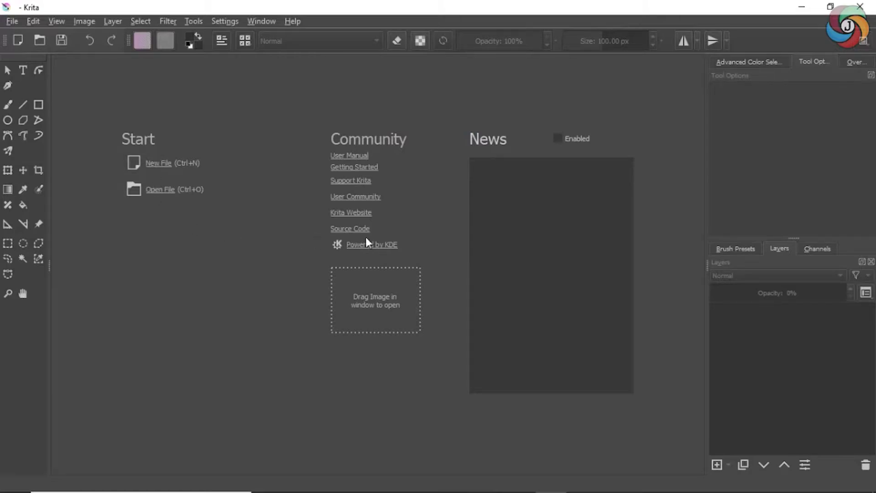
Create a new Krita document: 2000x2000 px, RGB/Alpha, 300 ppi
click(158, 163)
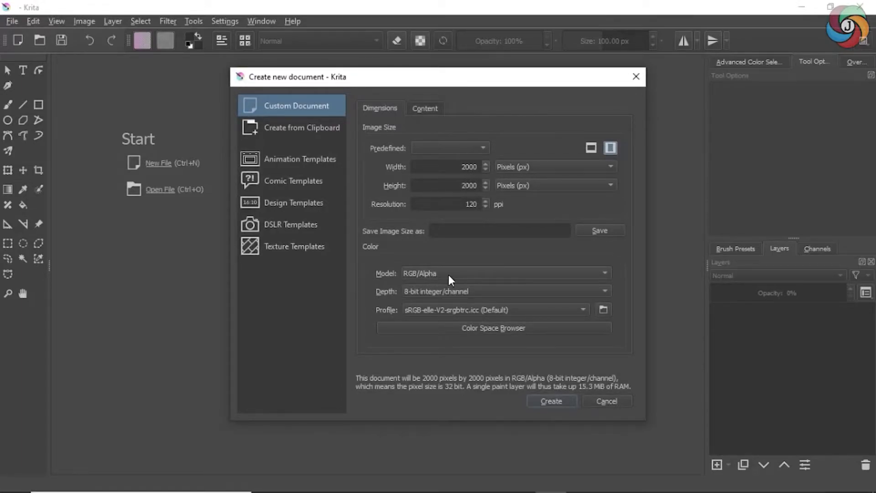
mouse_move(463, 281)
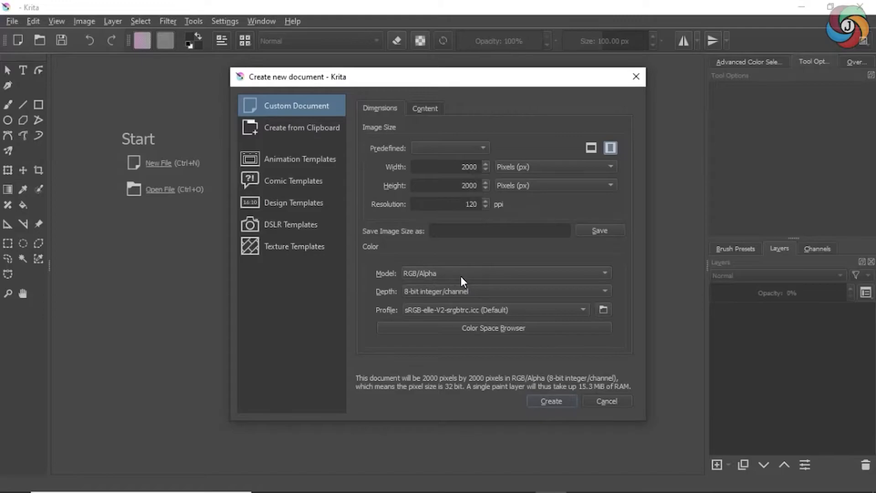
mouse_move(451, 275)
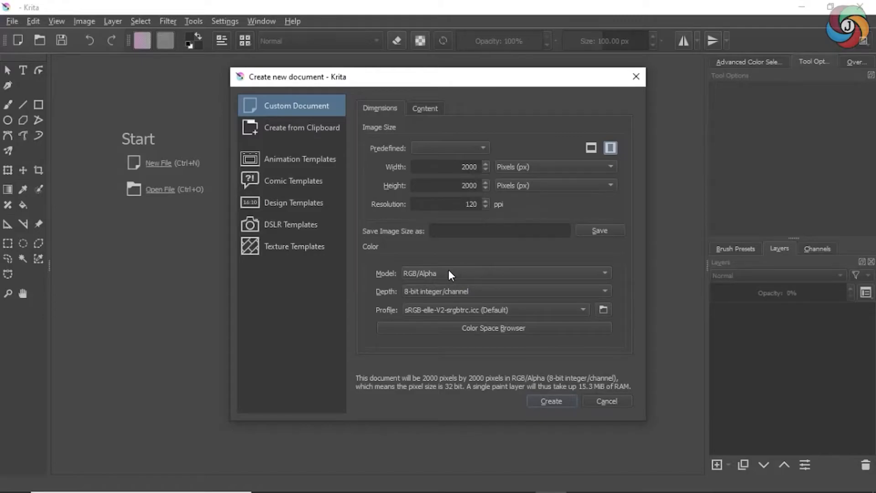
mouse_move(450, 267)
text(300)
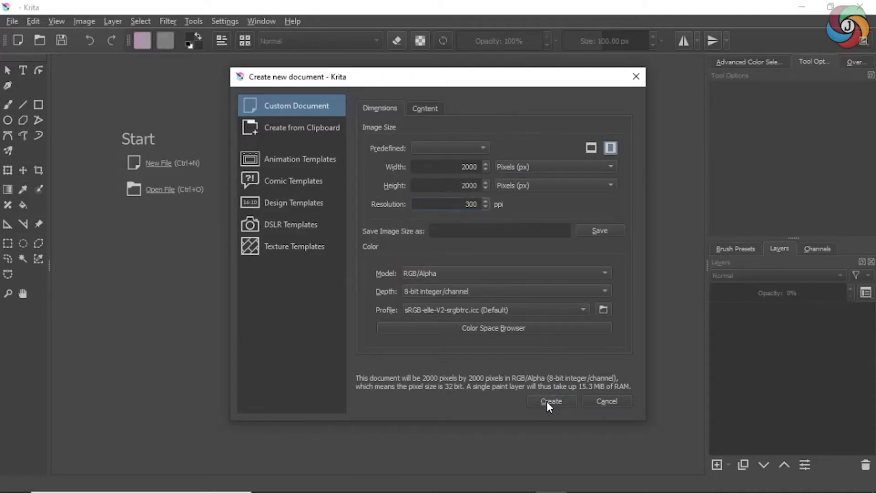
click(550, 401)
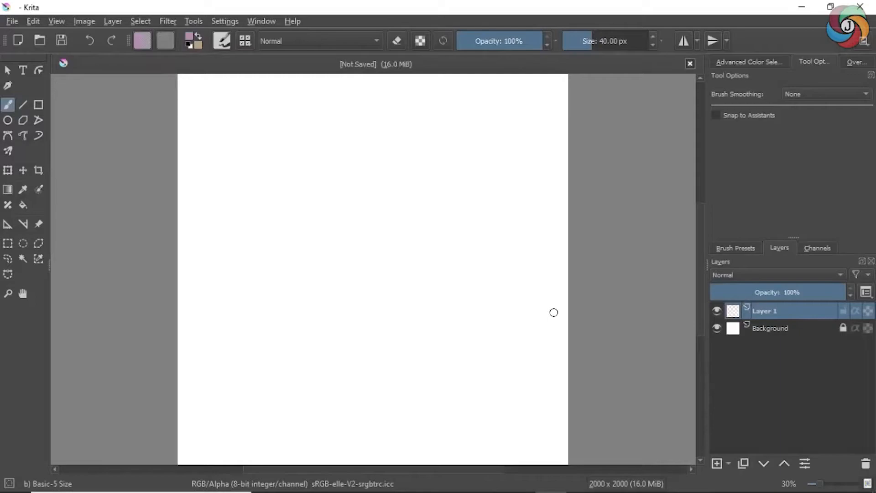
mouse_move(553, 186)
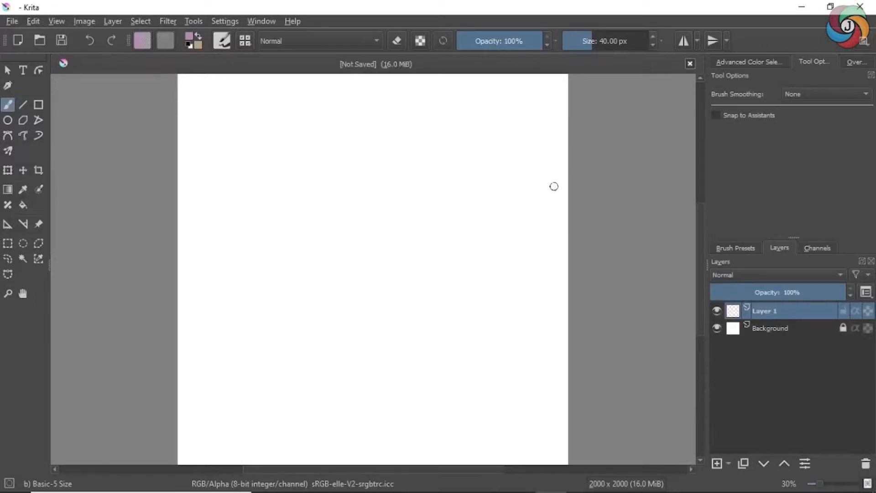
mouse_move(501, 485)
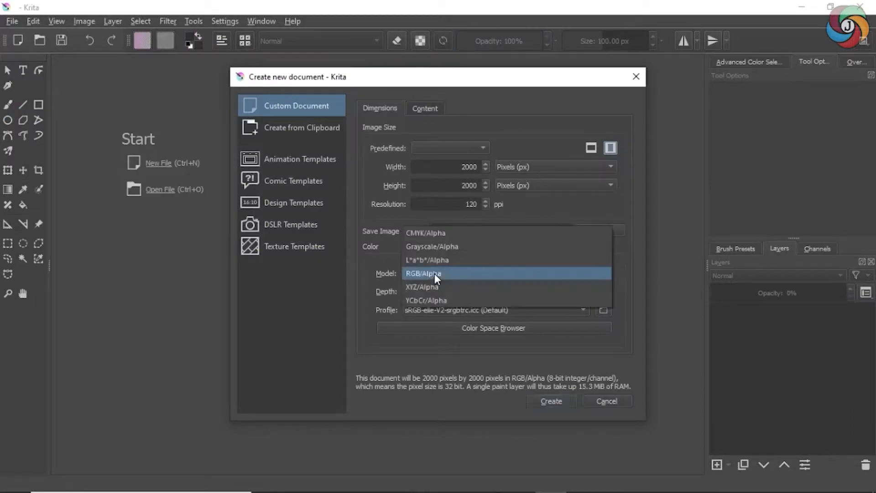
click(423, 273)
text(300)
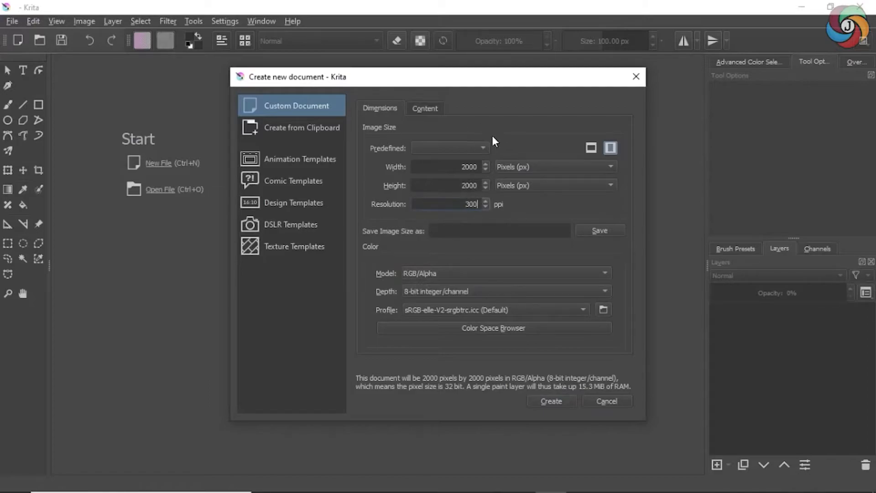
mouse_move(544, 401)
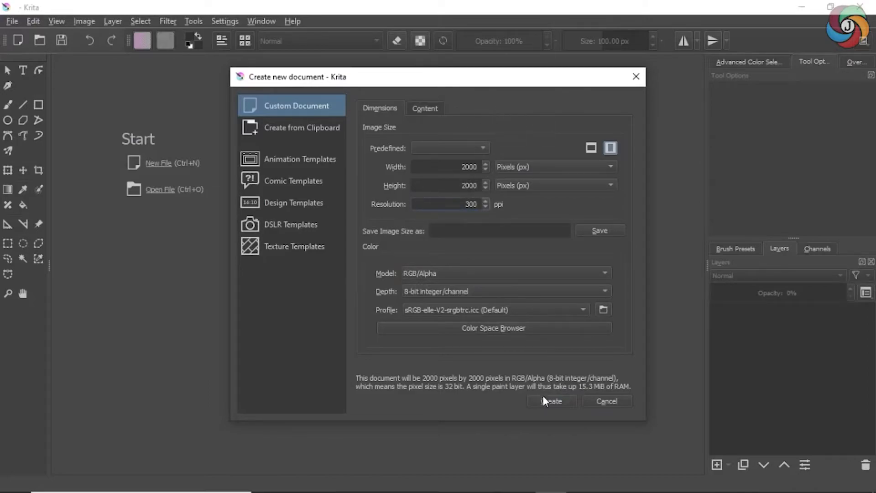
click(550, 401)
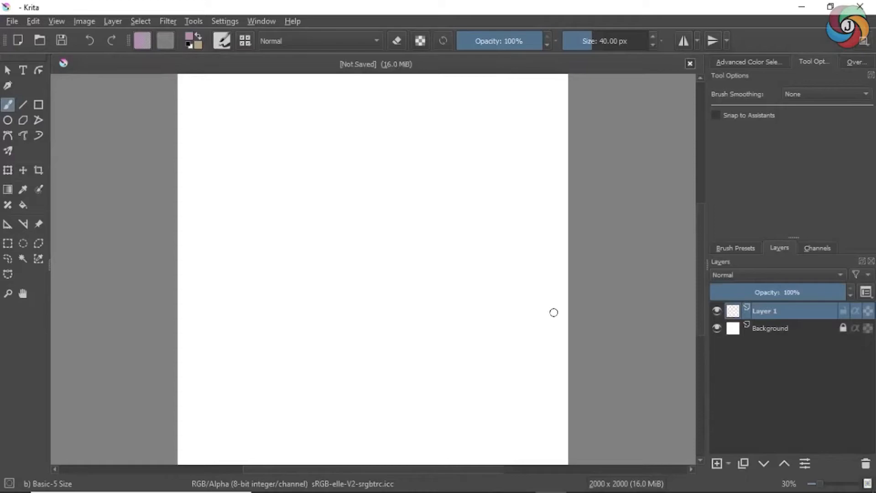
mouse_move(543, 179)
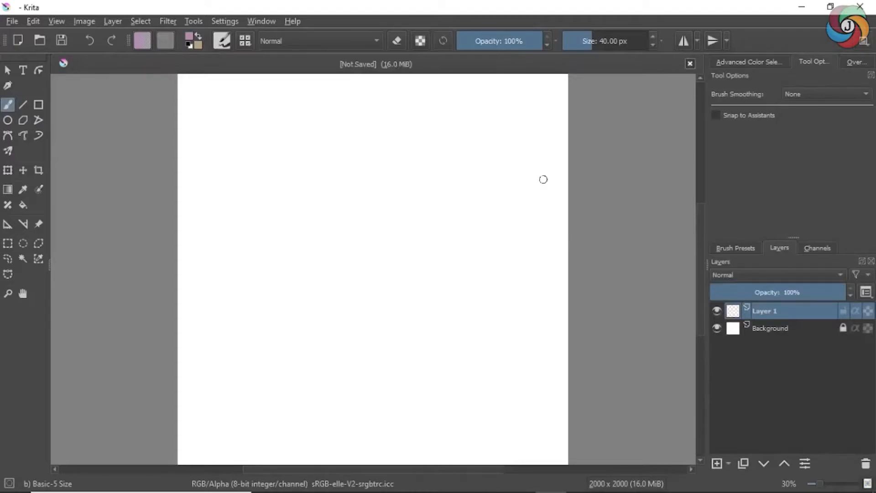
mouse_move(502, 458)
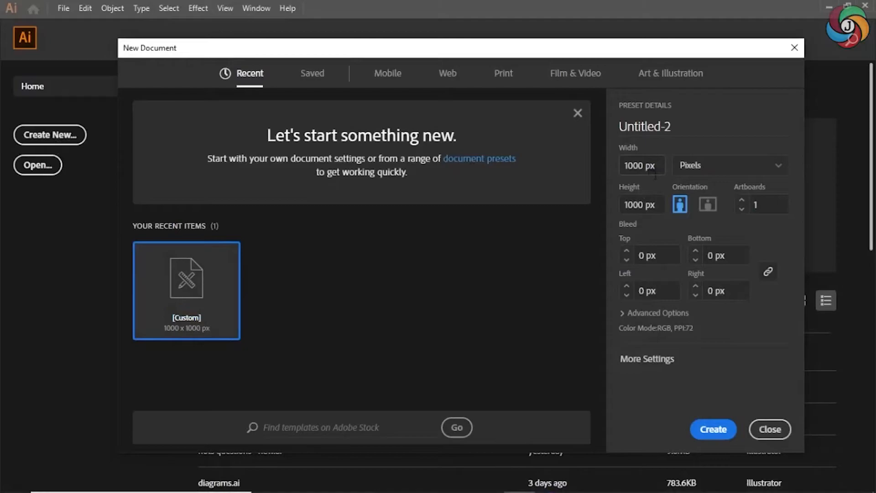
mouse_move(680, 158)
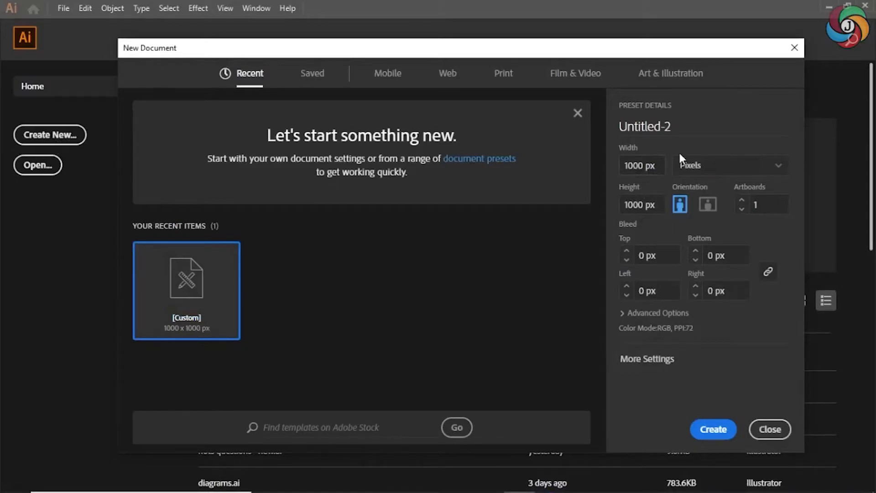
mouse_move(681, 223)
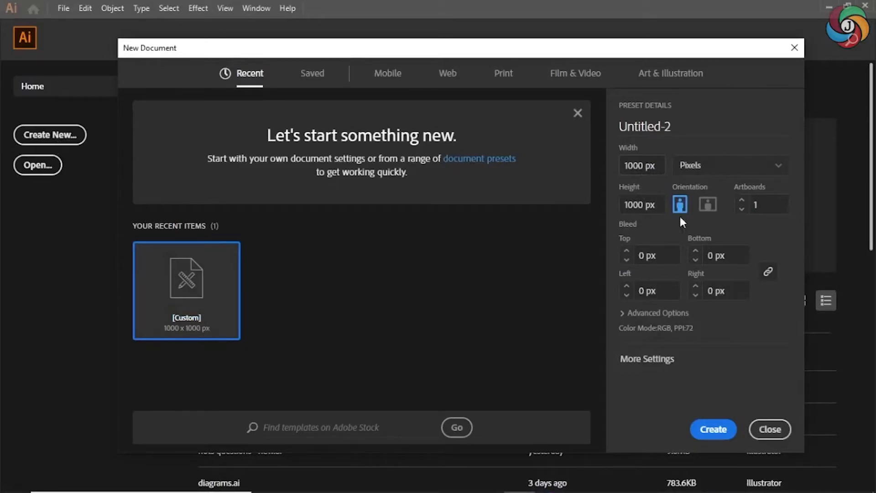
mouse_move(676, 337)
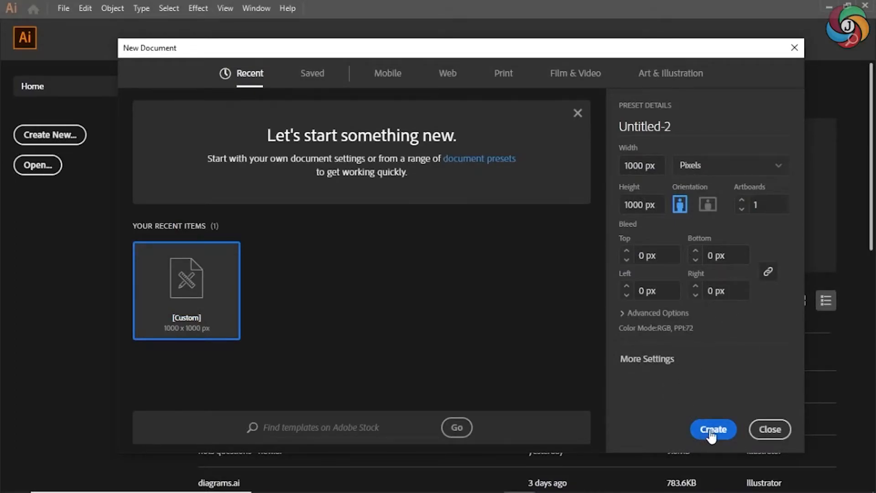
Confirm the 1000x1000 px single-artboard Illustrator document with Create
click(712, 429)
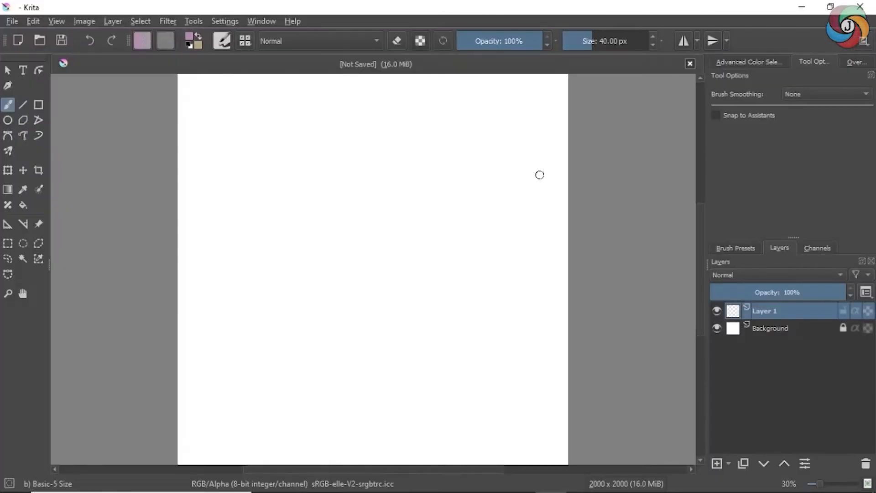
mouse_move(290, 197)
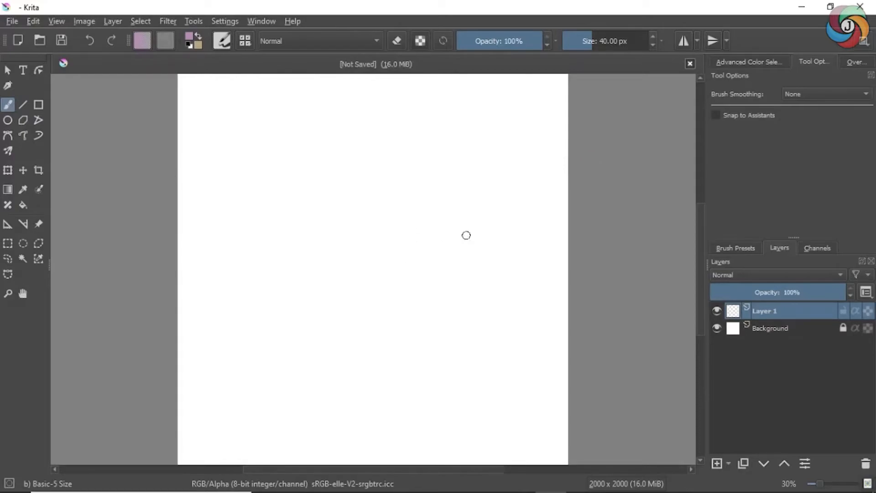
click(735, 248)
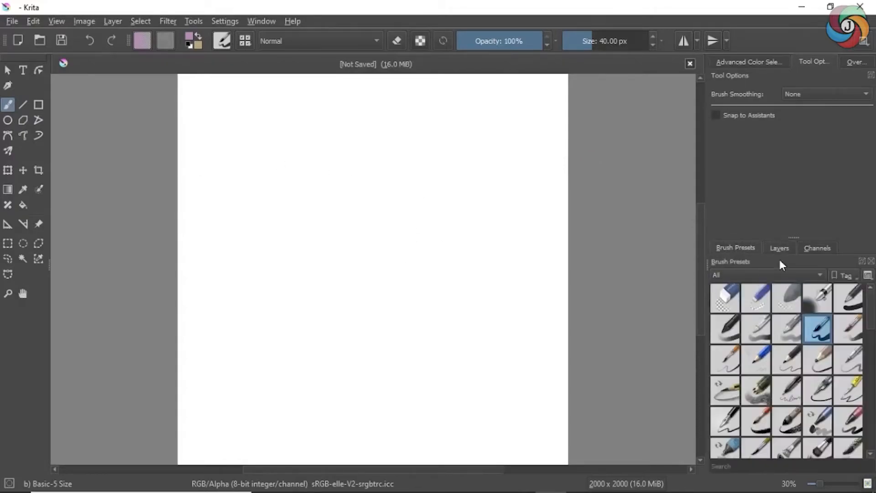
click(779, 247)
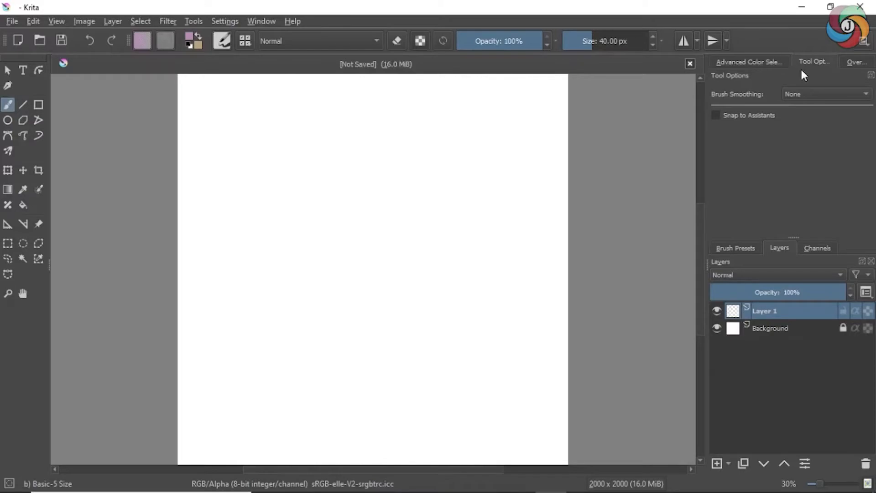
click(517, 479)
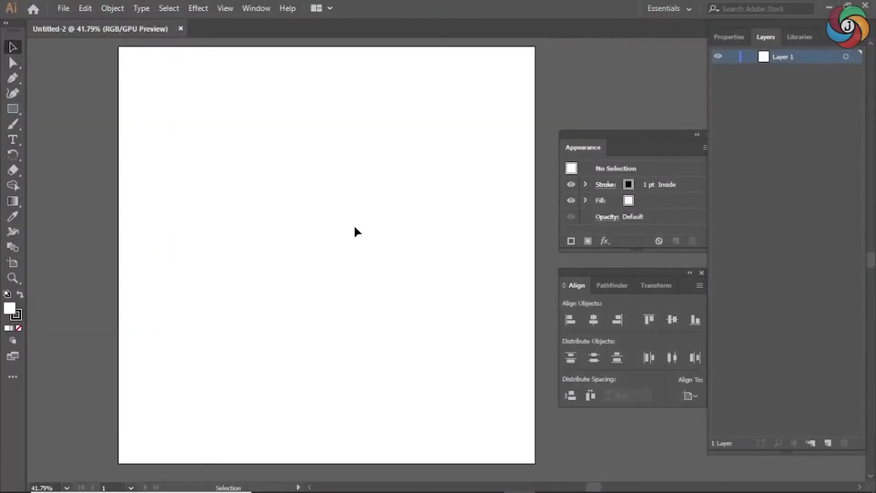
mouse_move(383, 237)
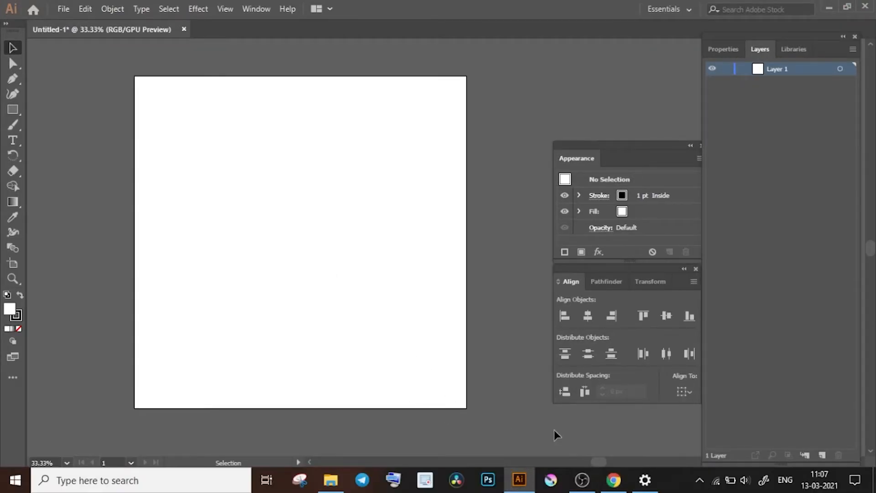
mouse_move(297, 219)
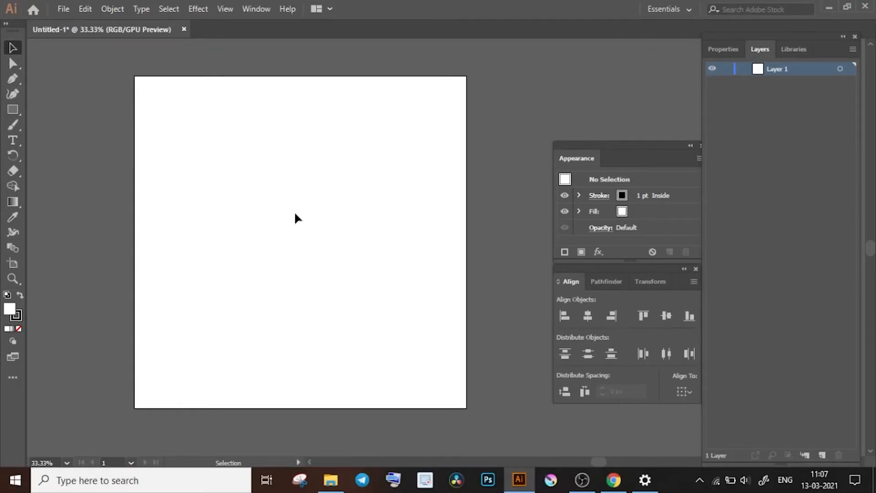
mouse_move(303, 244)
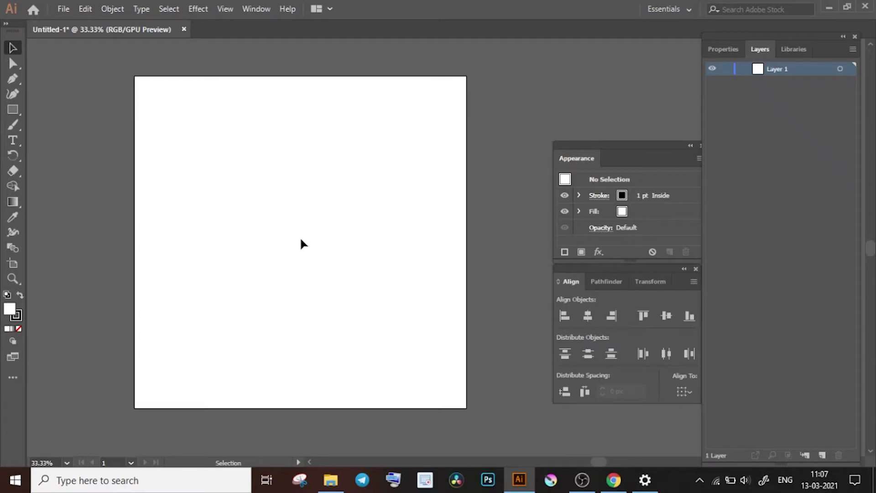
mouse_move(304, 218)
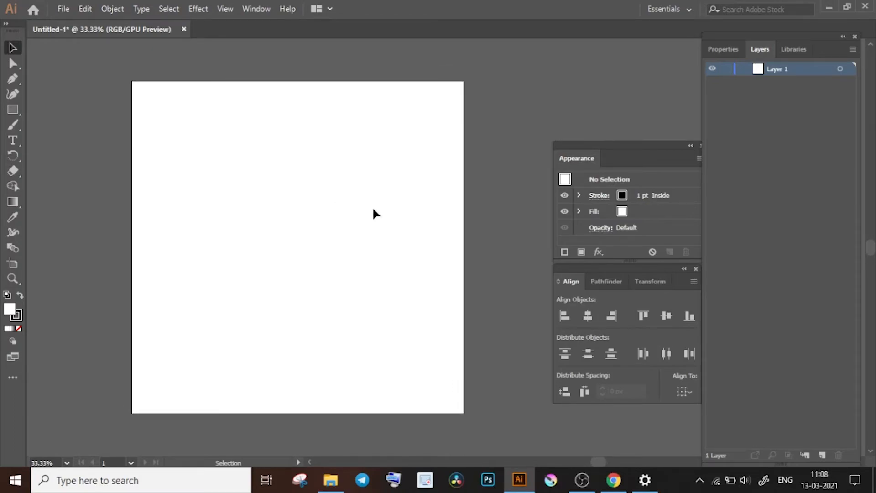
mouse_move(344, 166)
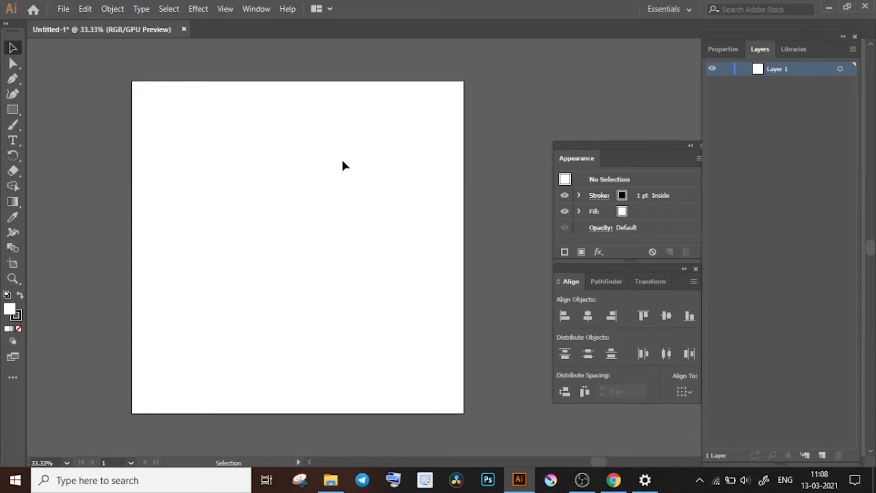
mouse_move(320, 182)
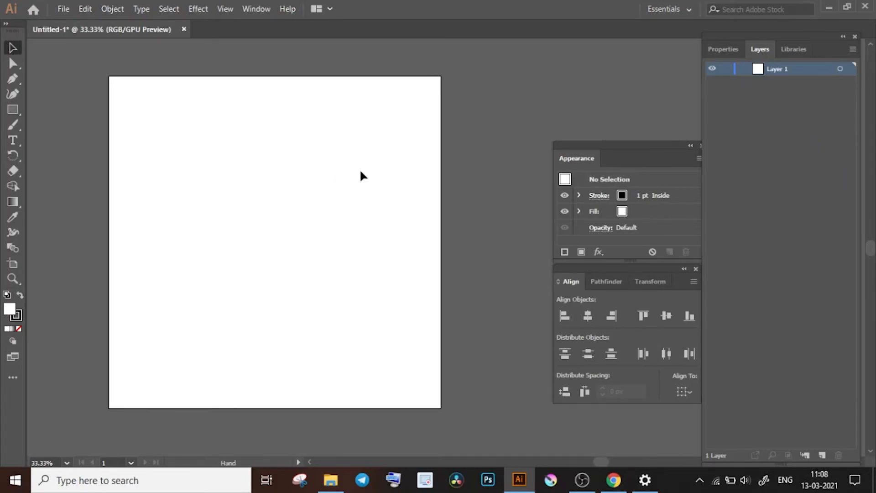
Finish panning the artboard and return to the Selection tool
click(13, 48)
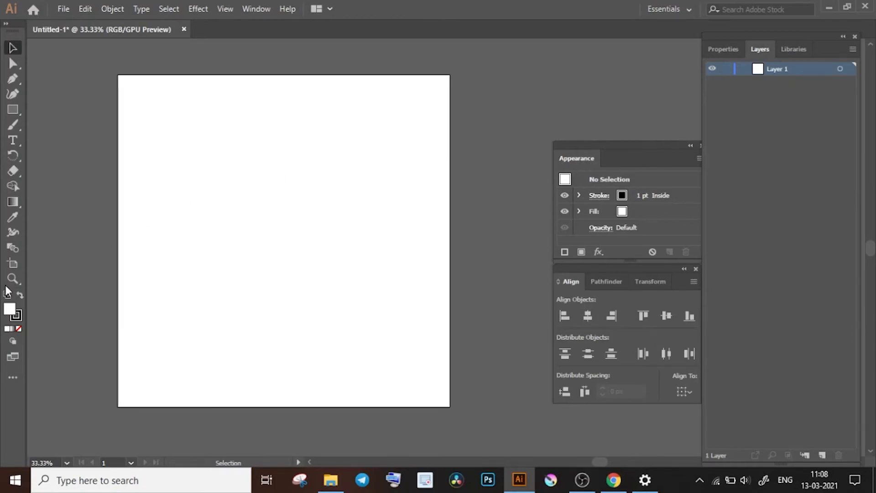
mouse_move(12, 279)
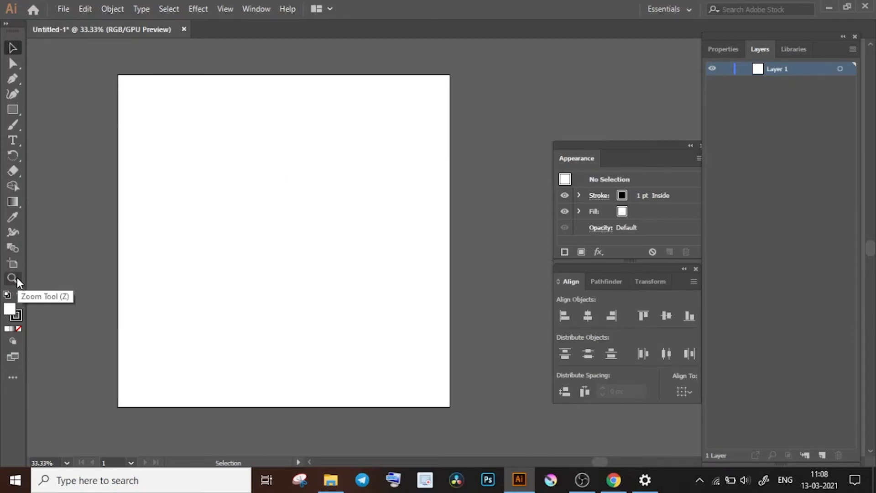
Zoom into the artboard at 100%, then back out to 25%
click(13, 279)
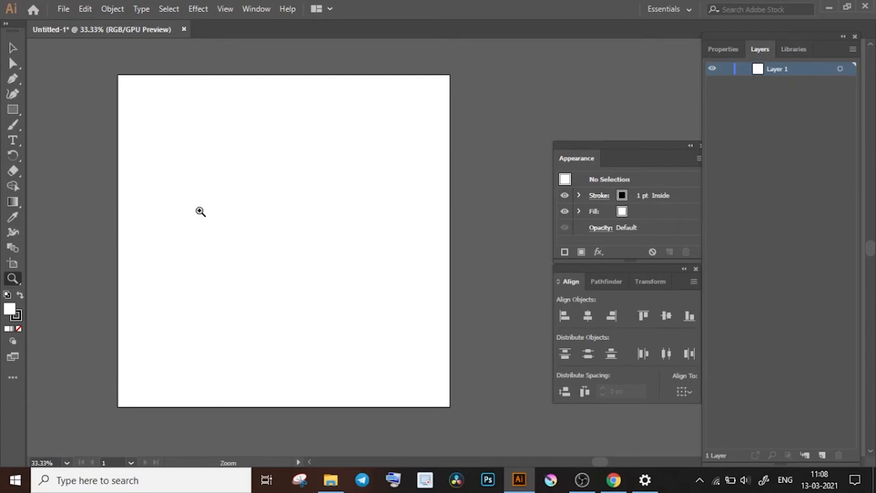
mouse_move(174, 114)
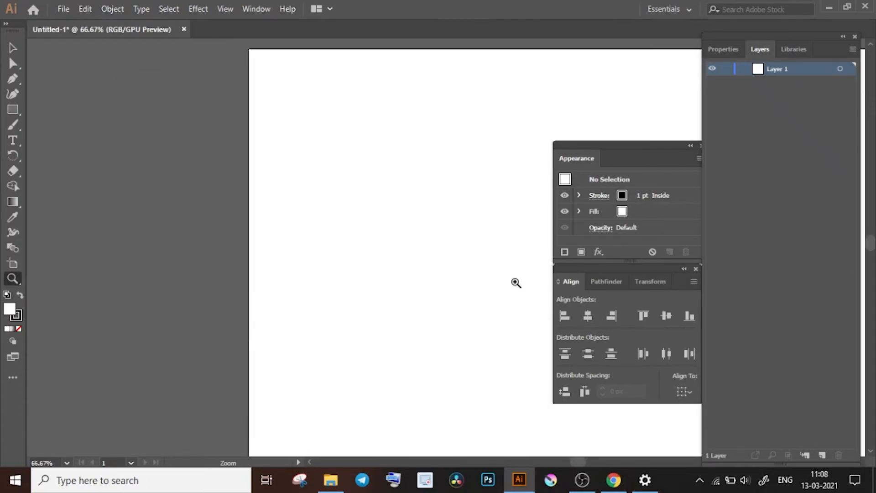
click(514, 282)
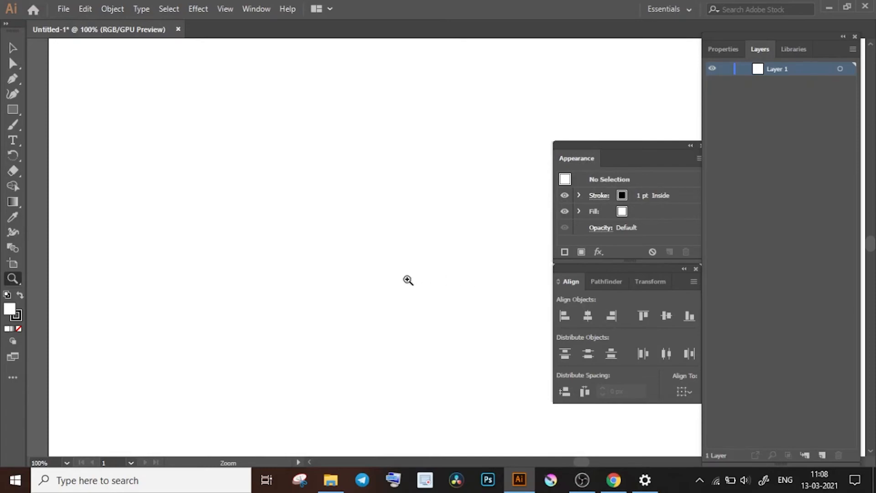
mouse_move(306, 228)
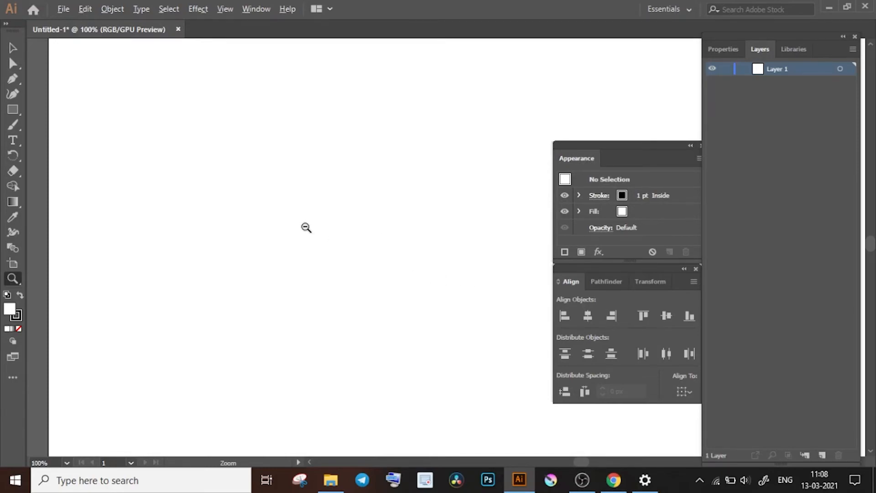
mouse_move(289, 221)
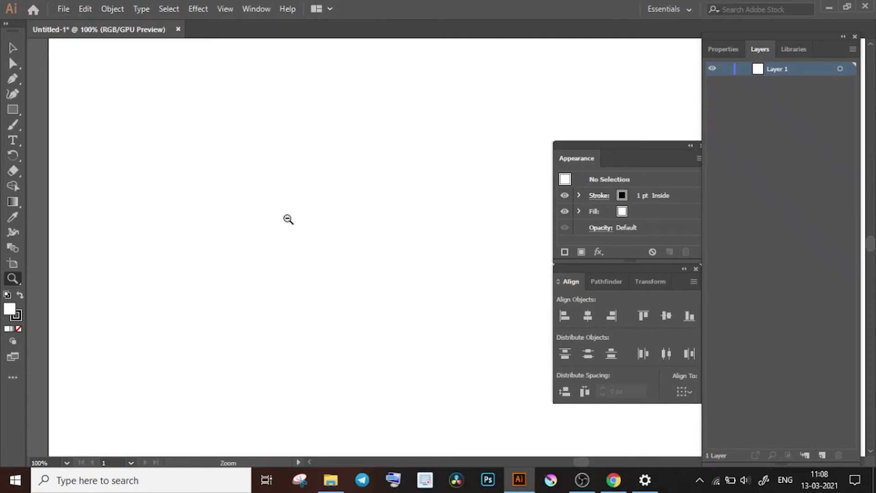
mouse_move(299, 216)
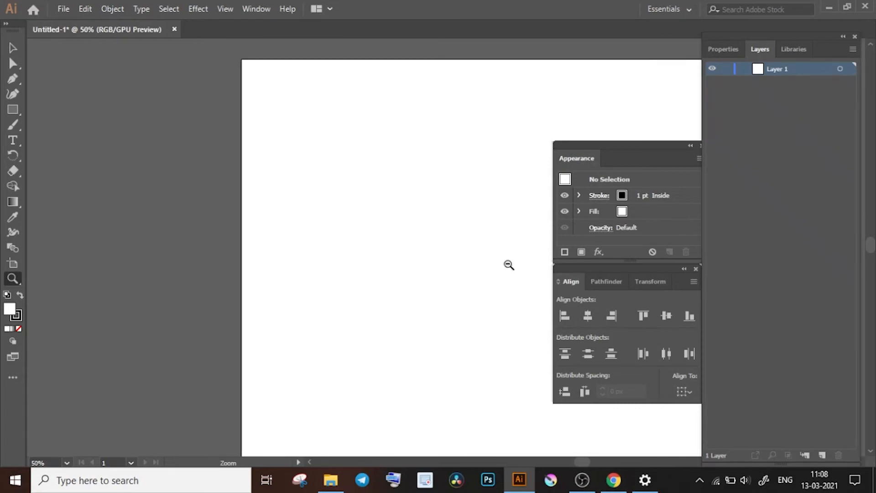
click(509, 265)
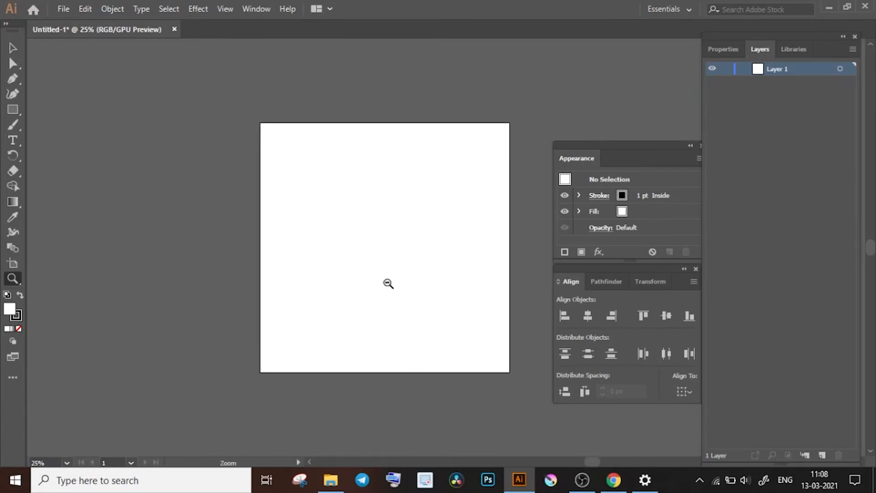
mouse_move(381, 238)
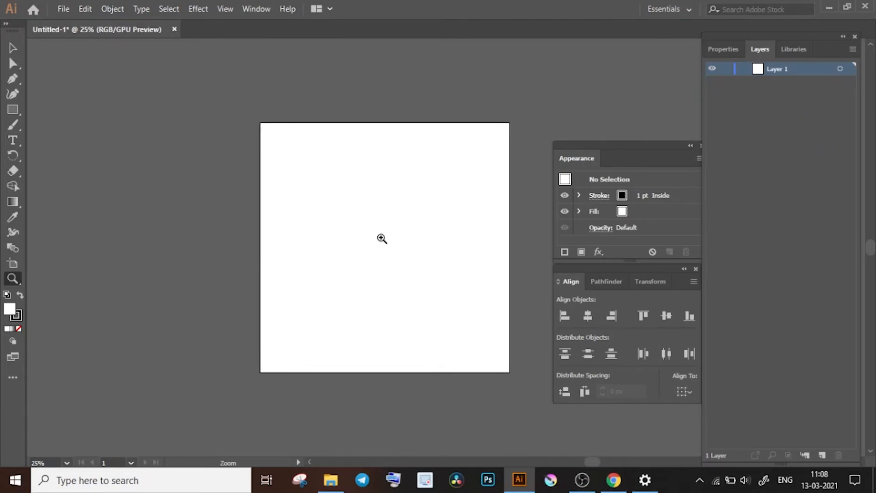
mouse_move(345, 196)
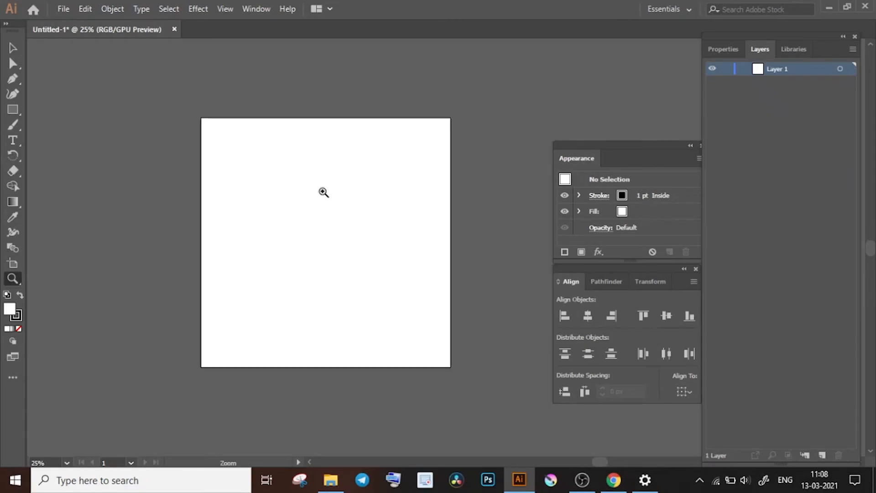
mouse_move(4, 42)
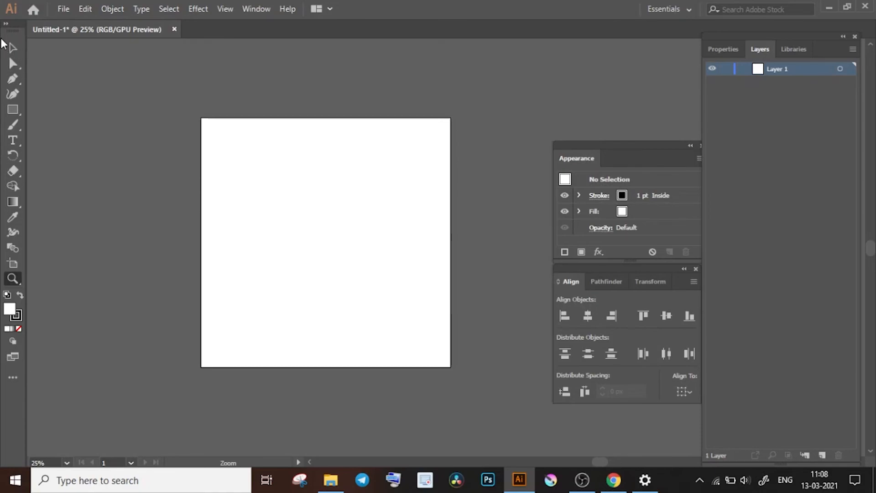
mouse_move(13, 48)
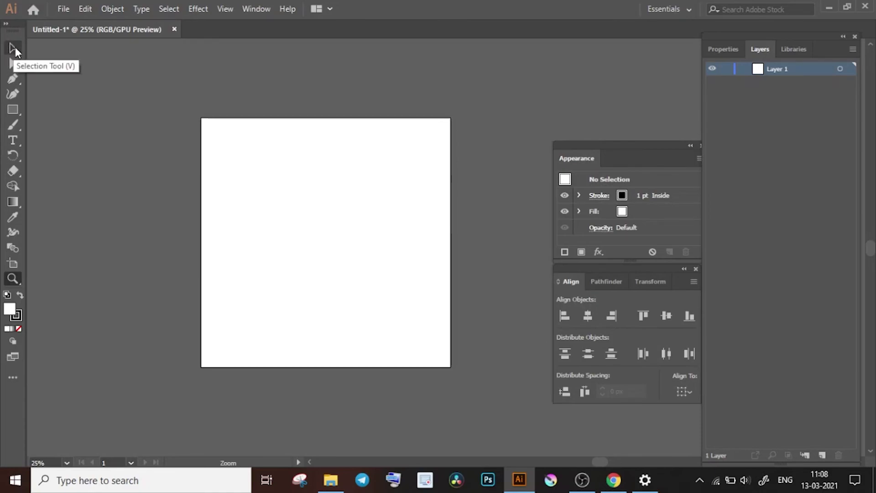
mouse_move(337, 200)
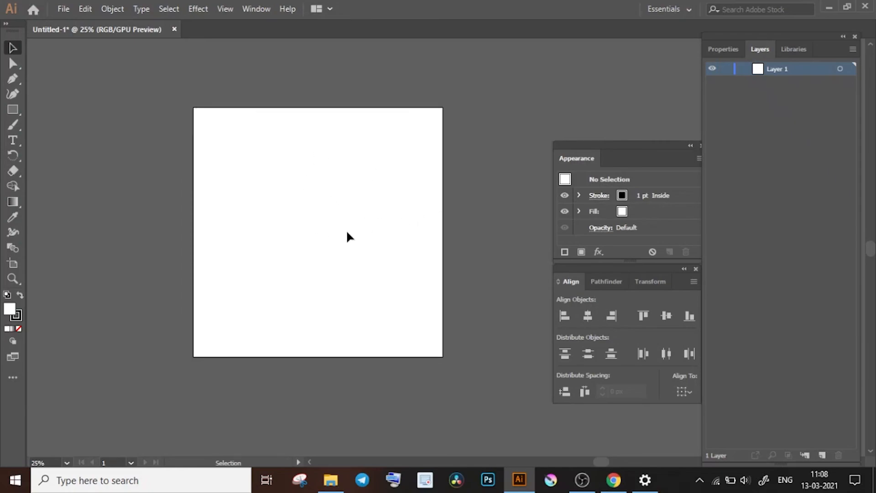
mouse_move(333, 190)
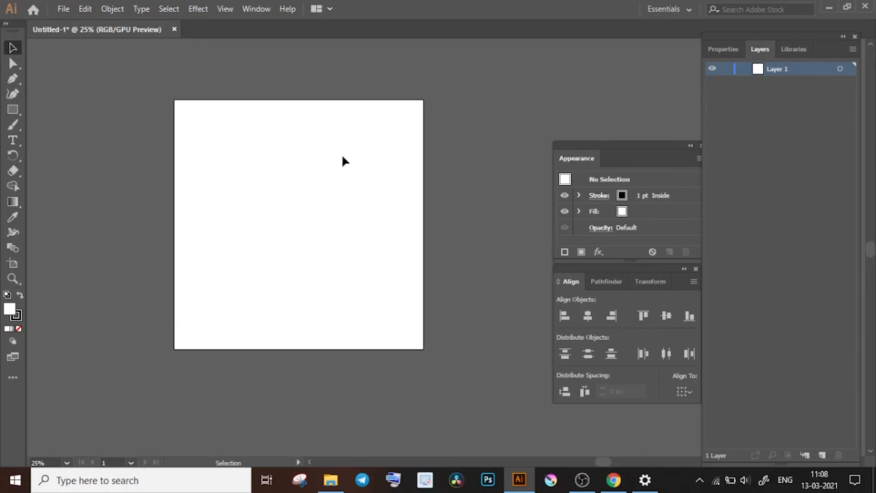
mouse_move(345, 232)
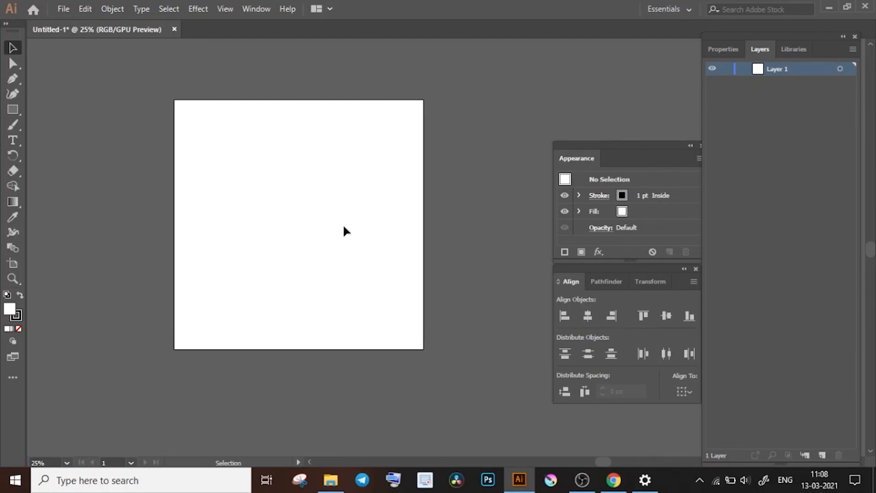
mouse_move(329, 212)
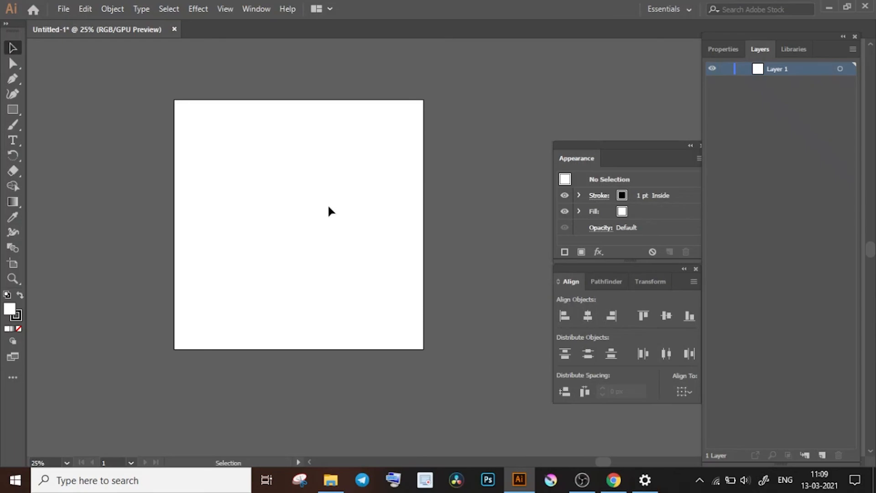
mouse_move(8, 98)
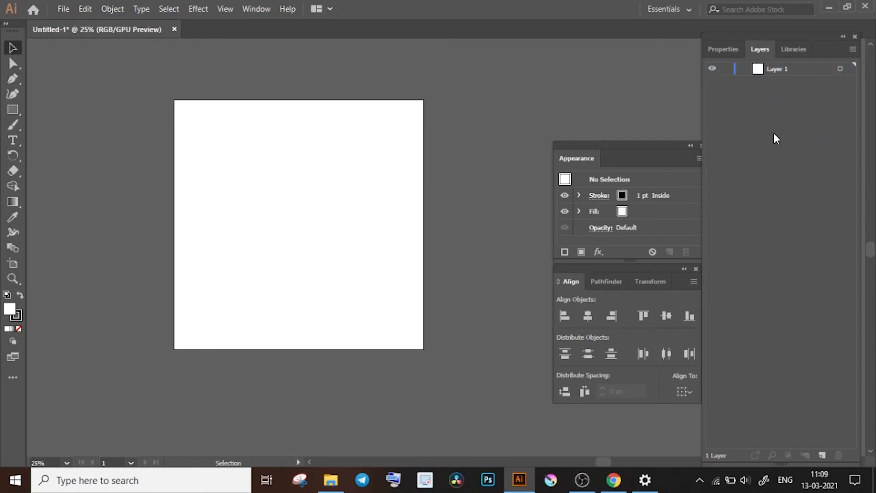
mouse_move(327, 135)
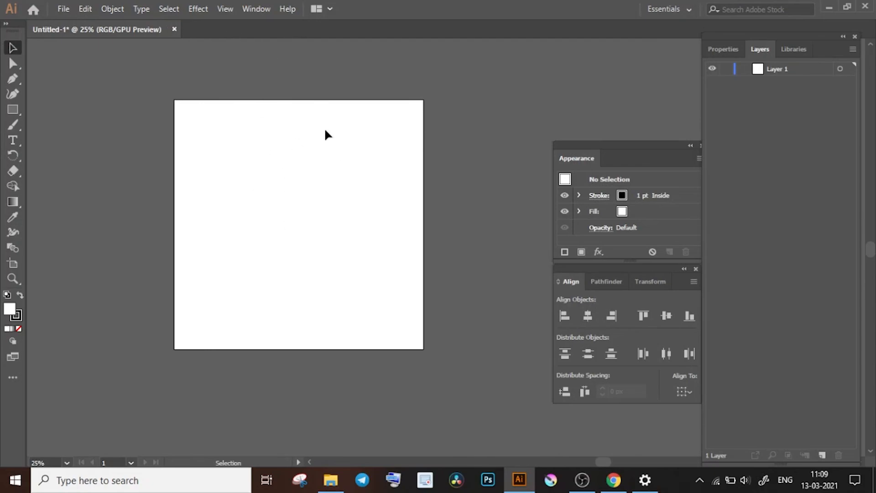
mouse_move(401, 143)
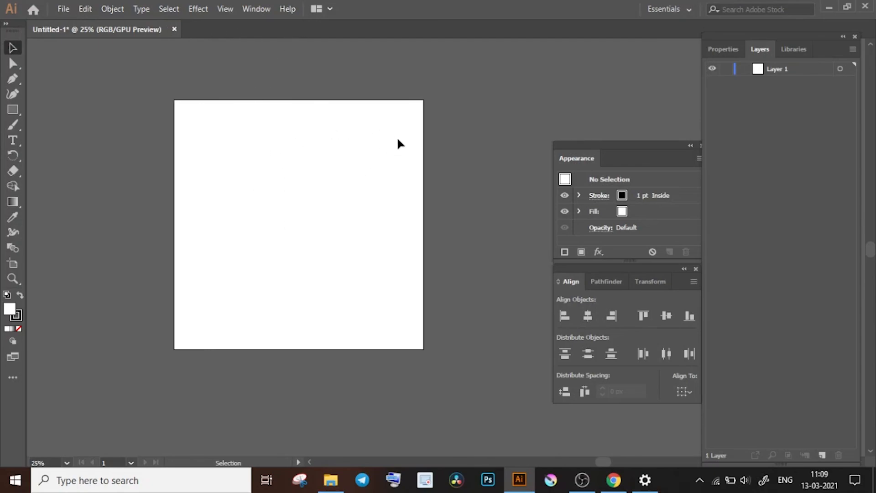
mouse_move(331, 198)
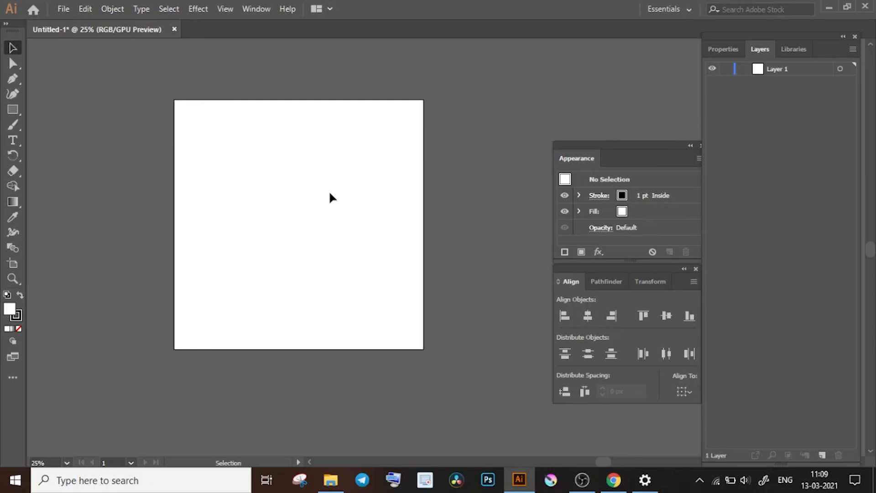
mouse_move(326, 224)
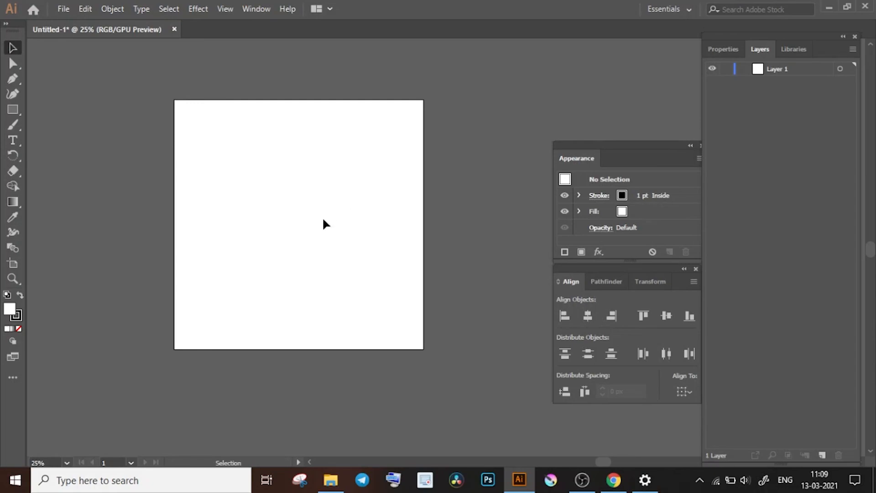
mouse_move(441, 229)
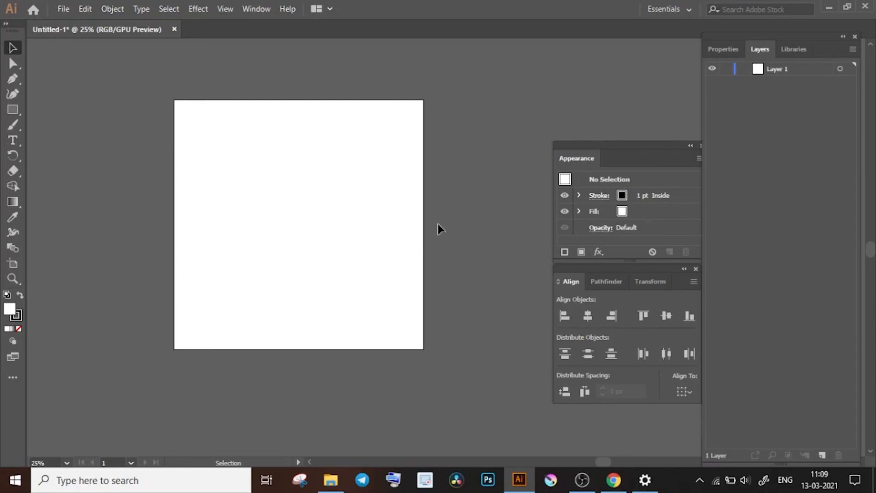